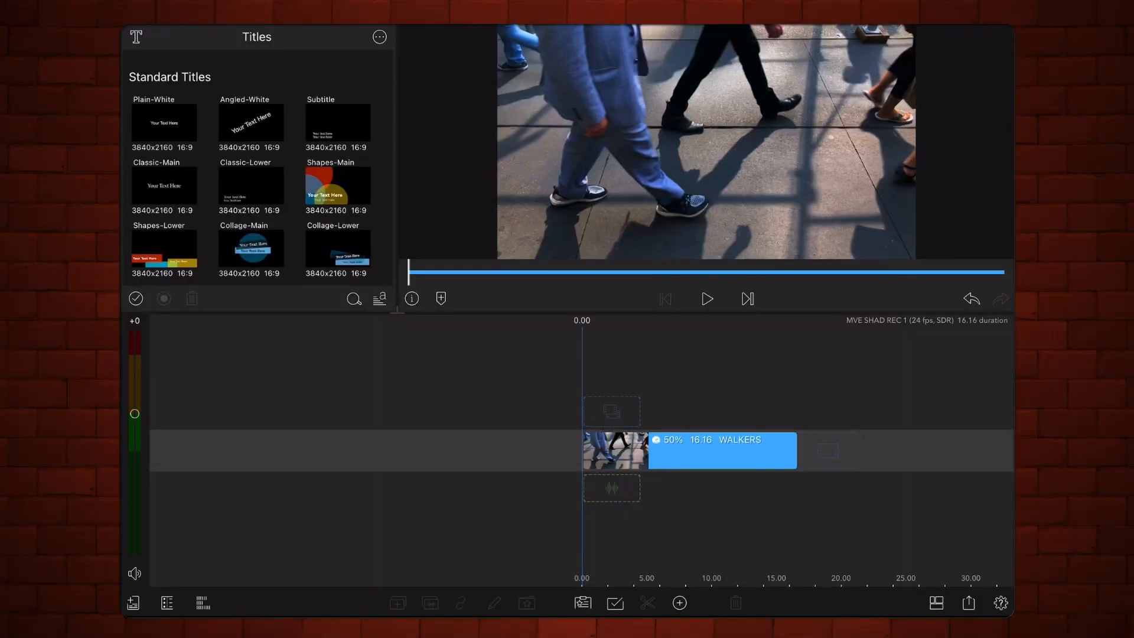
Step: Export the current walking-feet frame as a snapshot still image via Share
{"action": "left_click", "coordinate": [706, 299]}
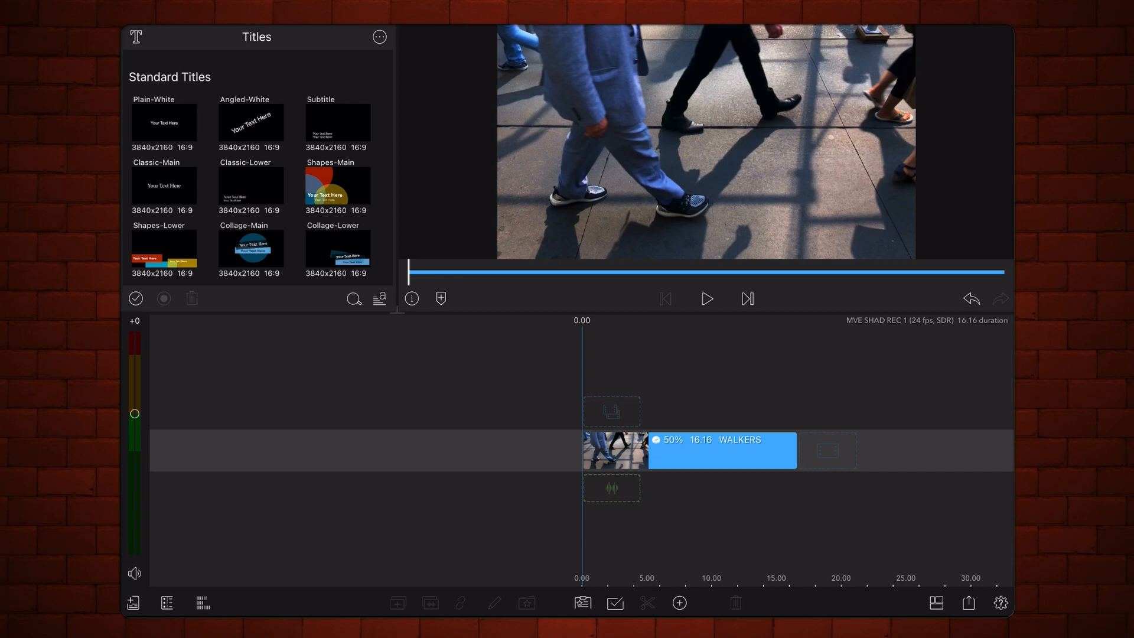
{"action": "left_click", "coordinate": [968, 602]}
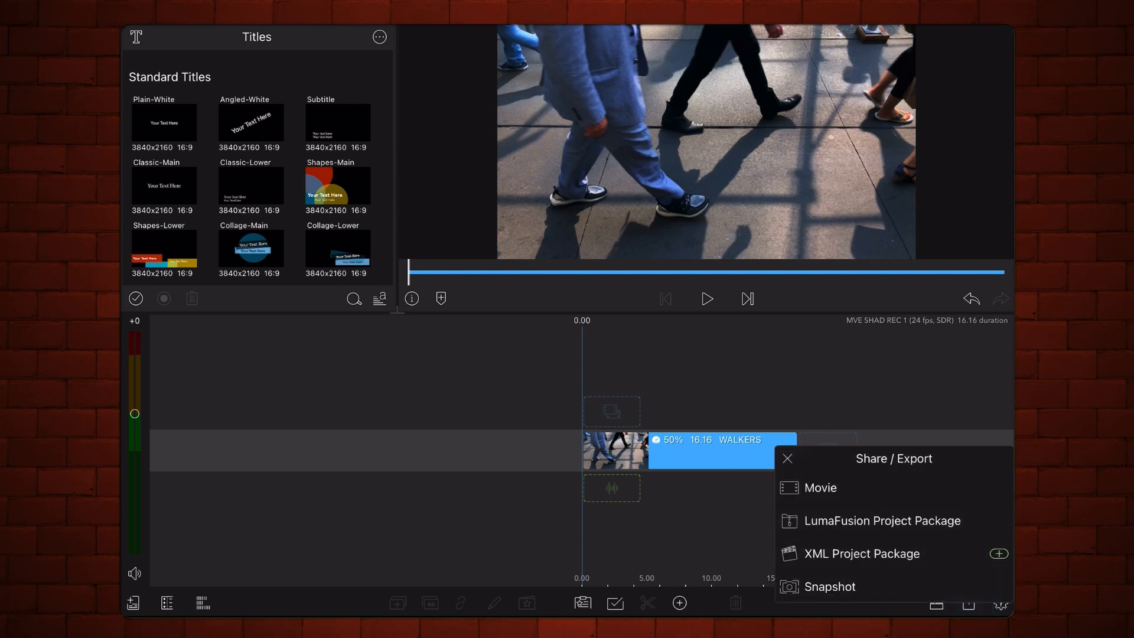
{"action": "left_click", "coordinate": [787, 459]}
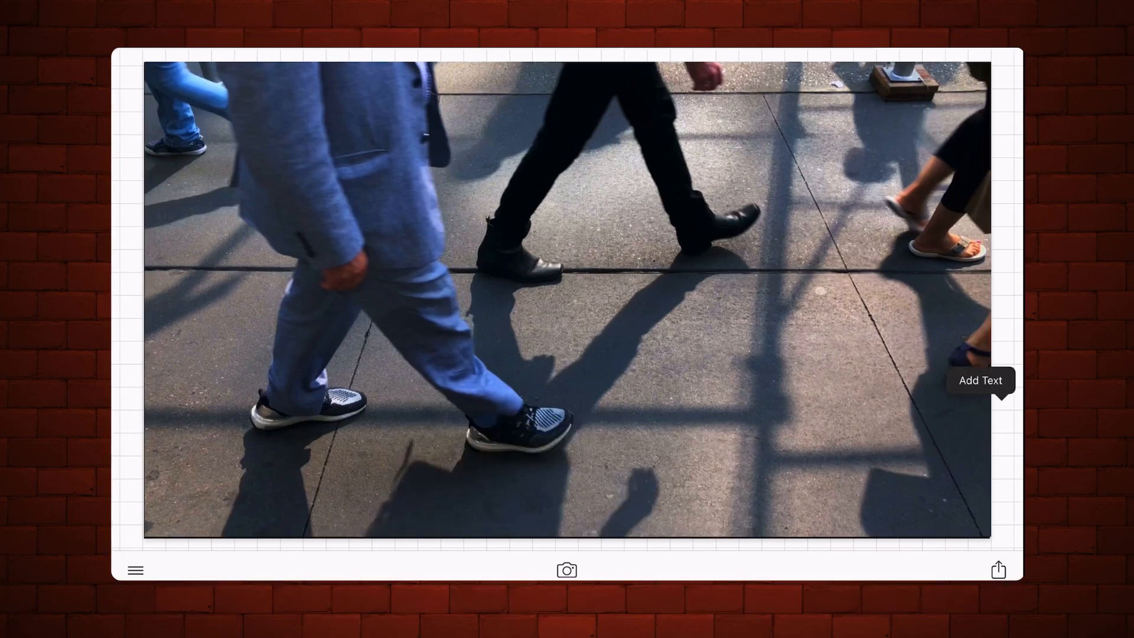
Step: Add the text WALKERS, center-aligned, in white over the sidewalk photo
{"action": "left_click", "coordinate": [981, 381]}
{"action": "type", "text": "WAL"}
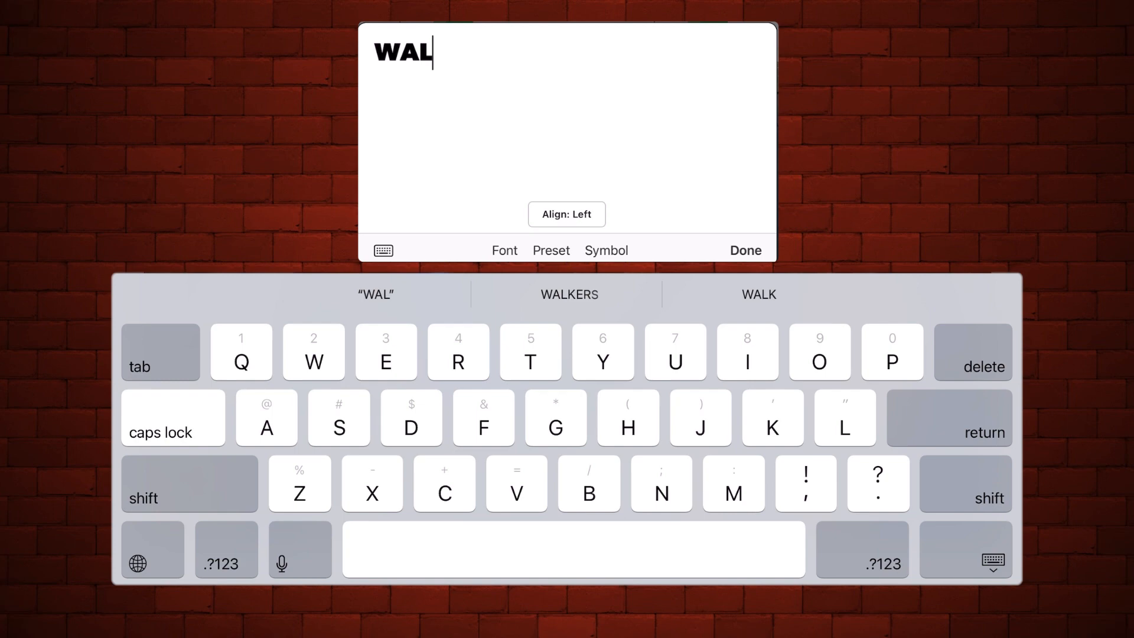
{"action": "left_click", "coordinate": [569, 295]}
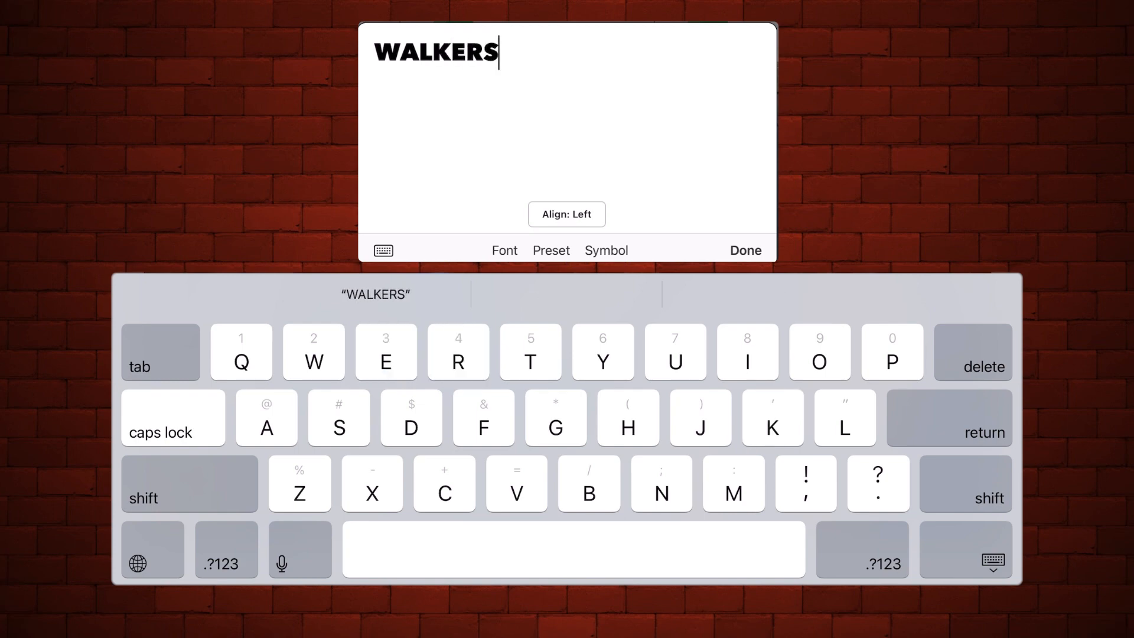
{"action": "left_click", "coordinate": [566, 214]}
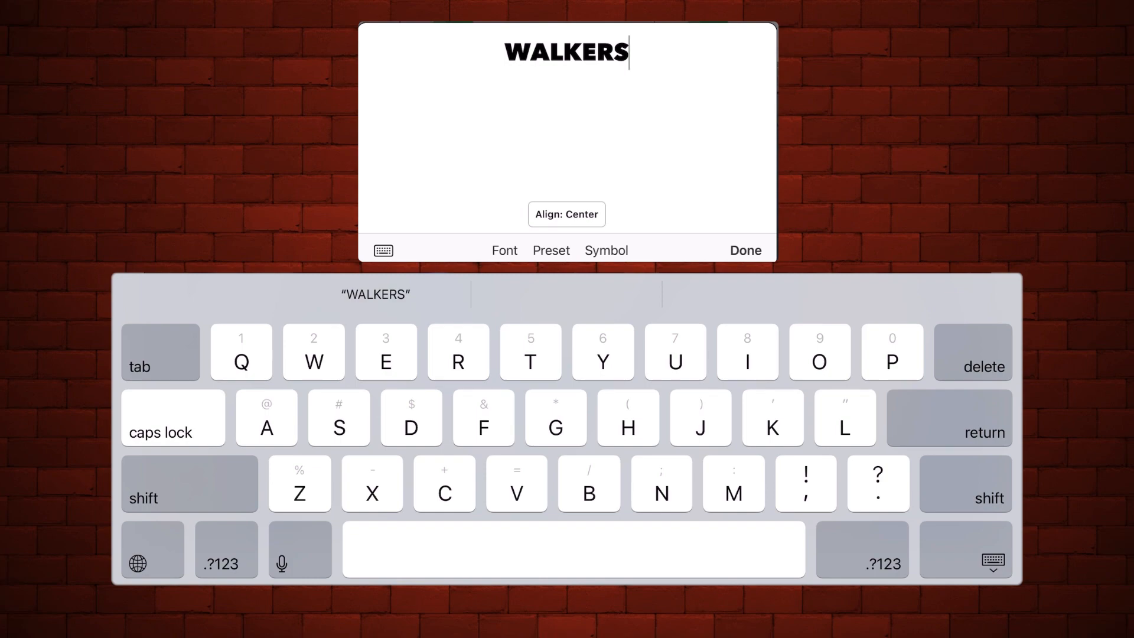
{"action": "left_click", "coordinate": [746, 251]}
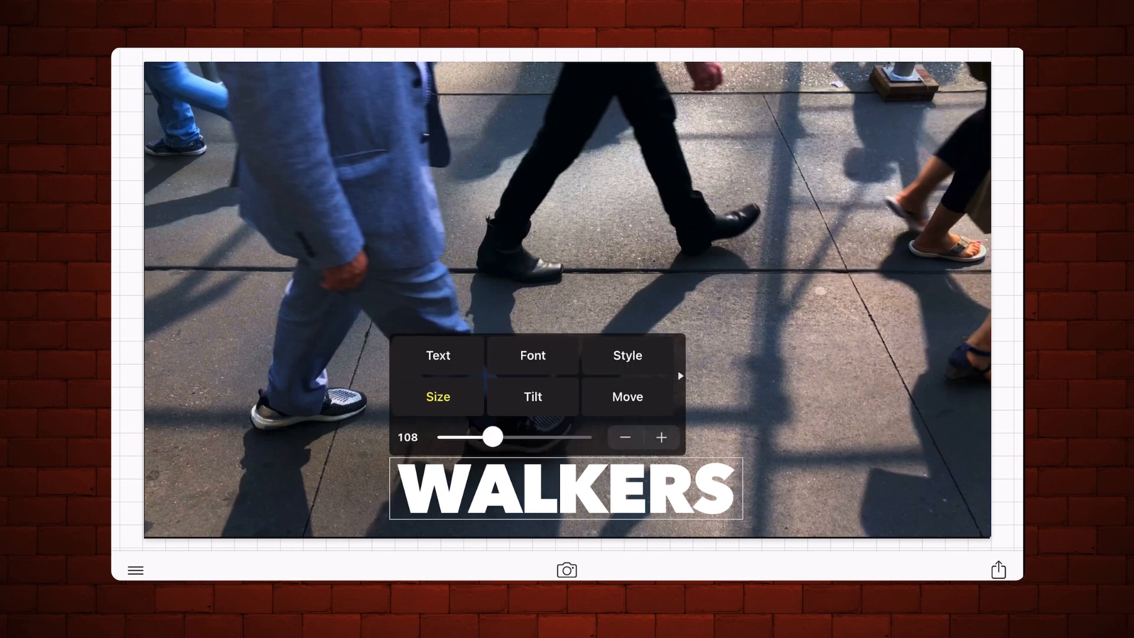
Step: Enlarge WALKERS and use the 3D effect to tilt it flat onto the pavement
{"action": "left_click_drag", "start_coordinate": [492, 437], "coordinate": [512, 438]}
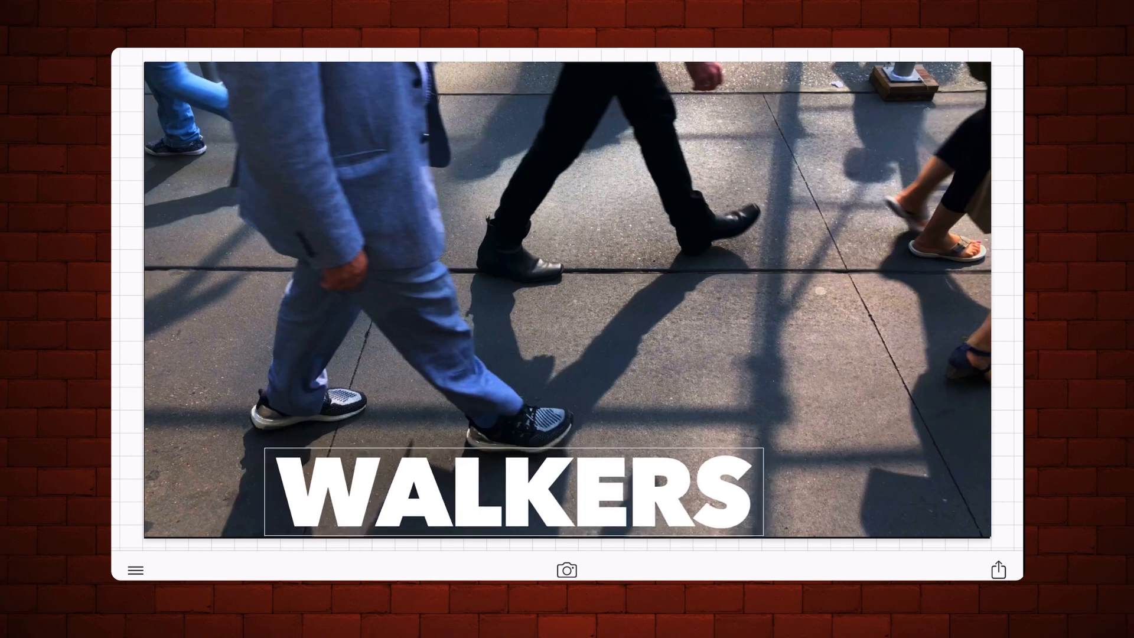
{"action": "left_click", "coordinate": [514, 491]}
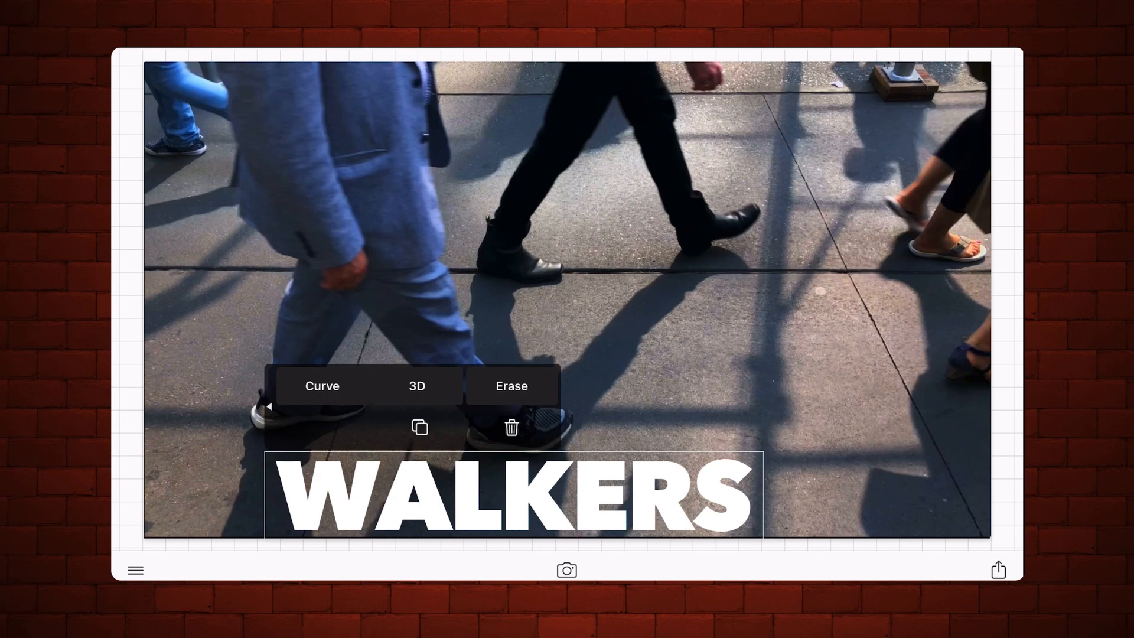
{"action": "left_click", "coordinate": [417, 385]}
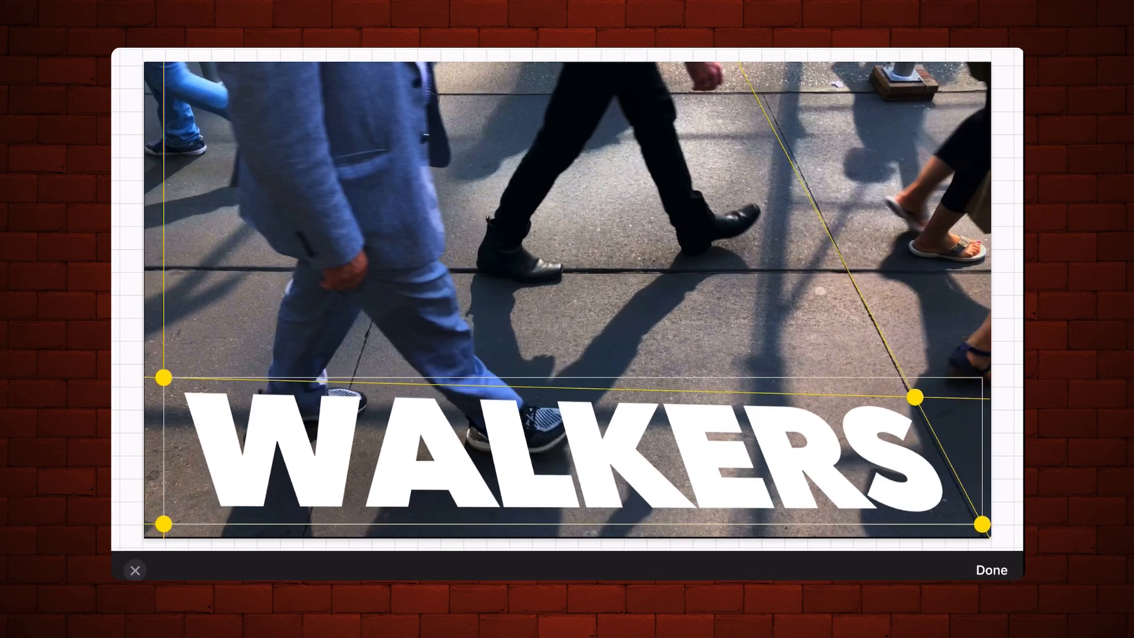
{"action": "left_click_drag", "start_coordinate": [165, 379], "coordinate": [161, 433]}
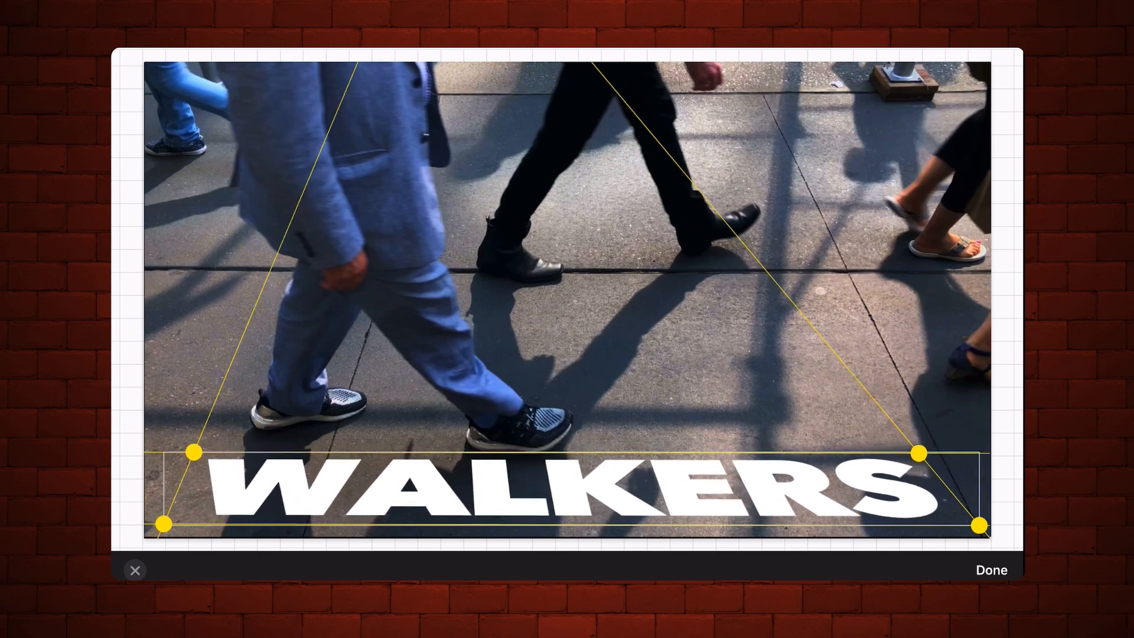
{"action": "left_click_drag", "start_coordinate": [919, 453], "coordinate": [947, 466]}
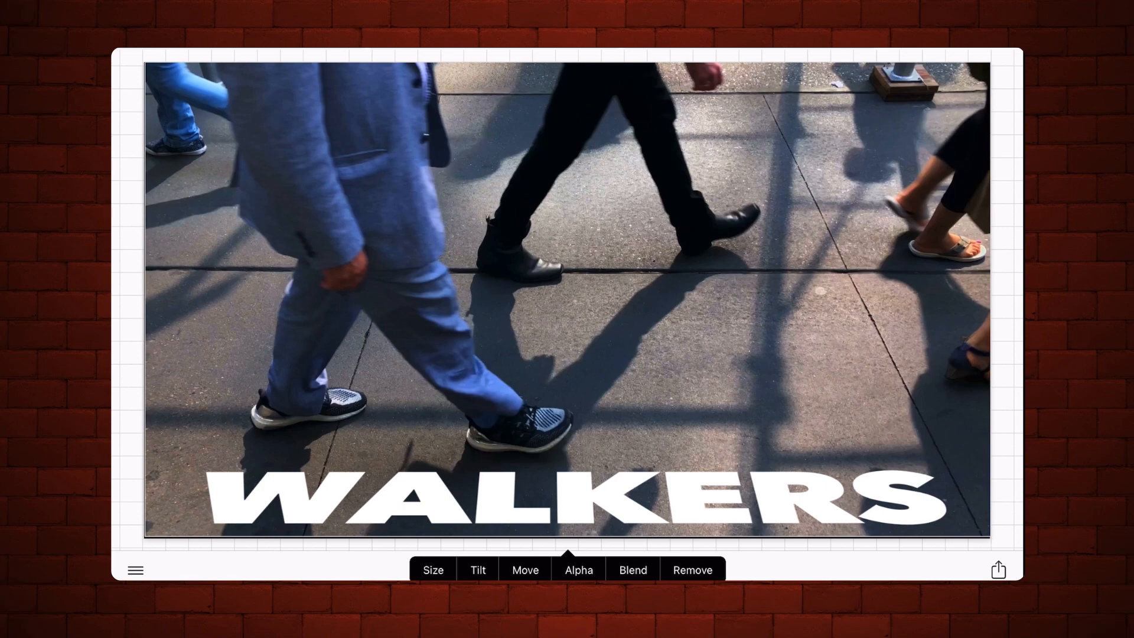
Step: Swap the background for plain black and save the WALKERS image
{"action": "left_click", "coordinate": [691, 570]}
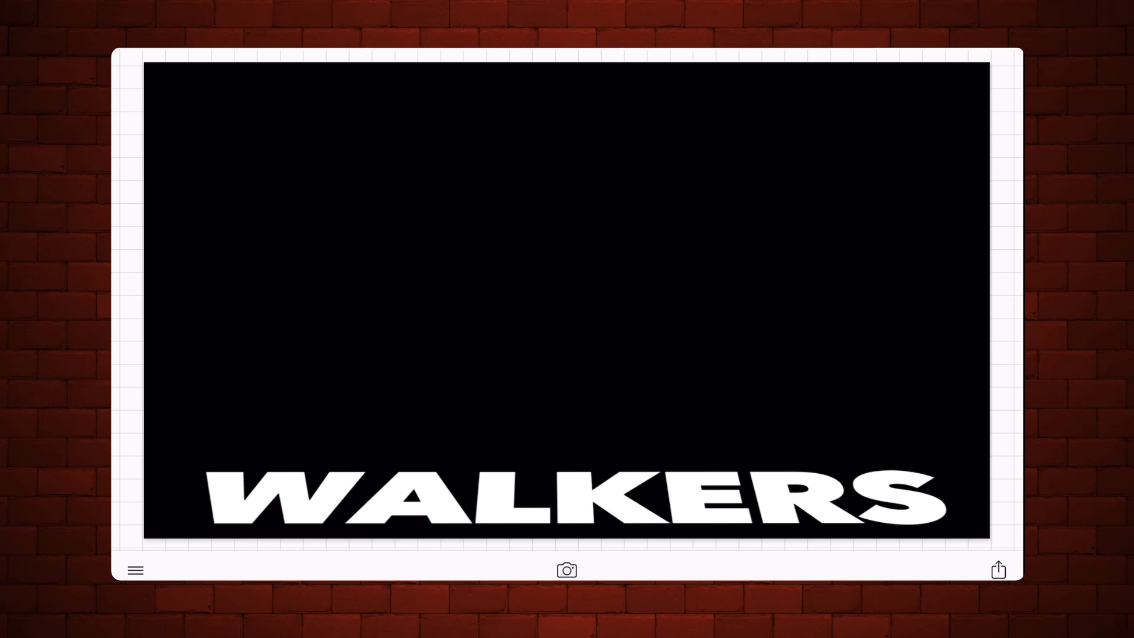
{"action": "left_click", "coordinate": [997, 569]}
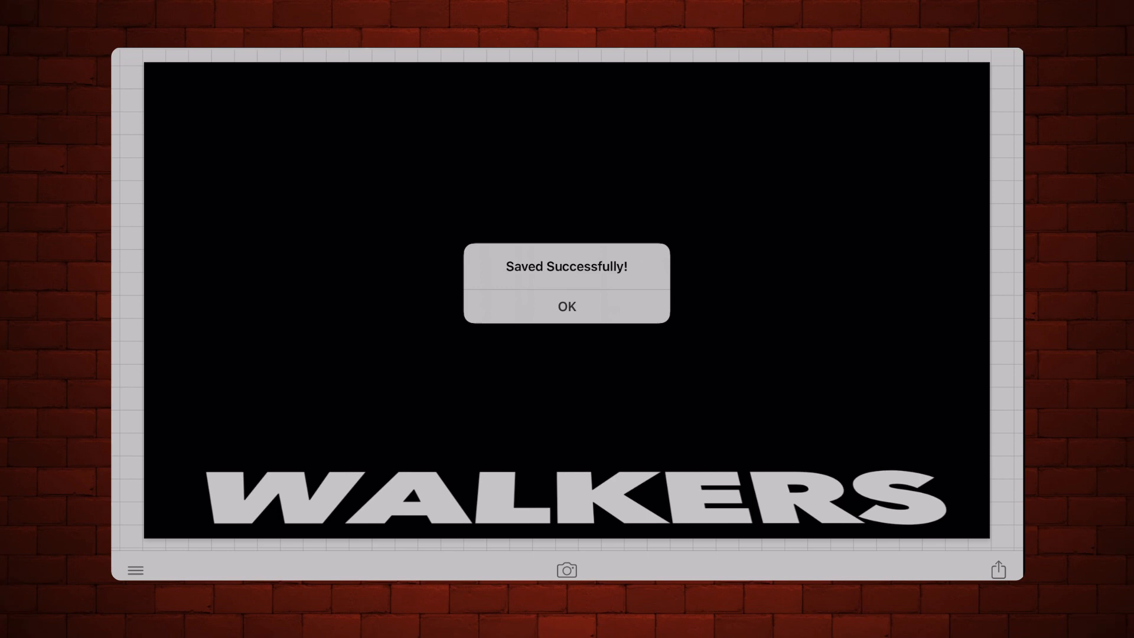
{"action": "left_click", "coordinate": [566, 306]}
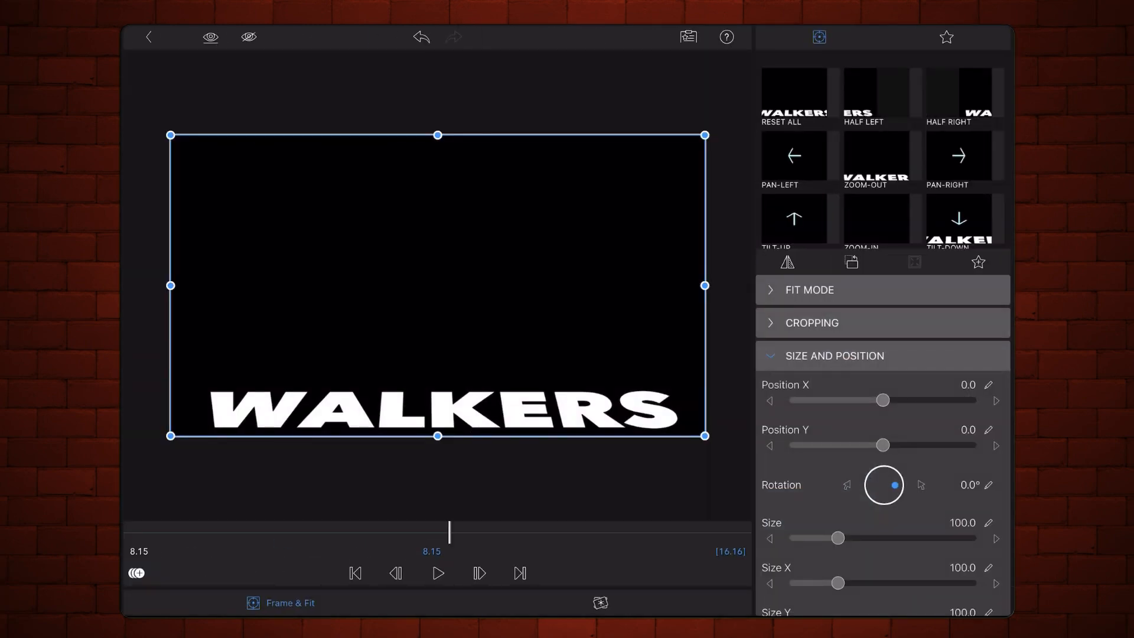
Step: Set the WALKERS overlay's blend mode to Screen so the black drops out
{"action": "left_click", "coordinate": [835, 355]}
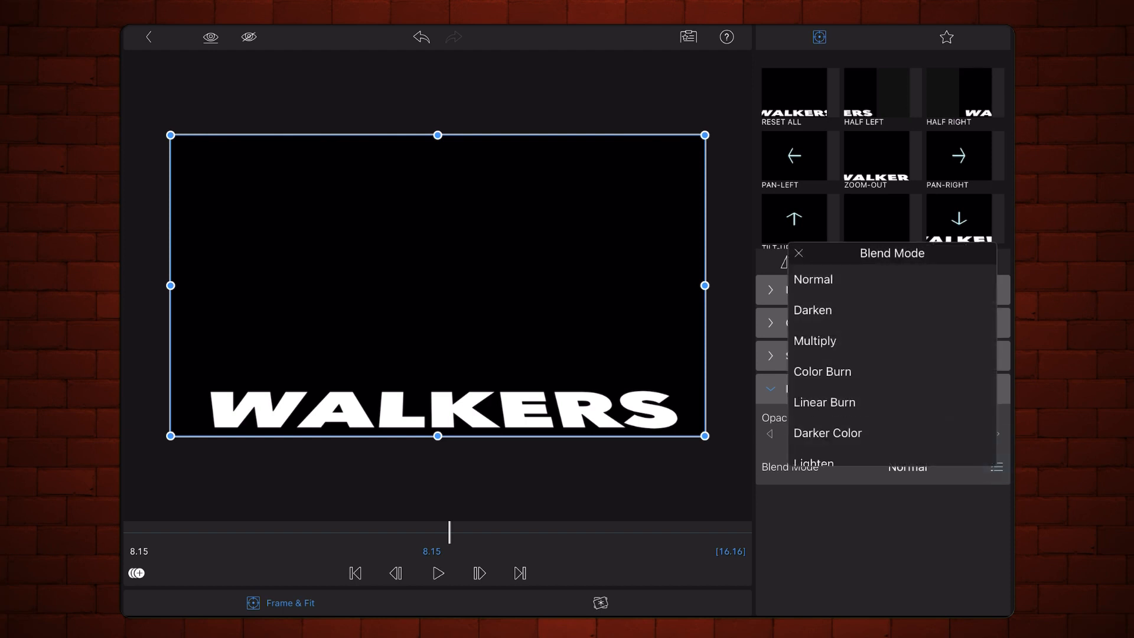
{"action": "left_click", "coordinate": [813, 335]}
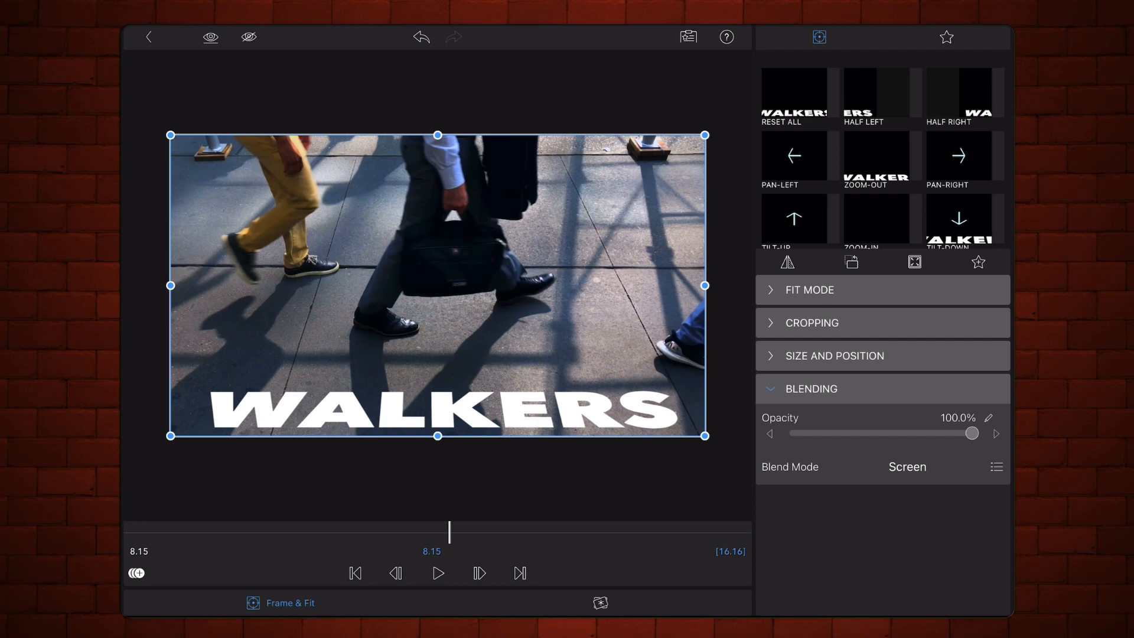
{"action": "left_click", "coordinate": [989, 417]}
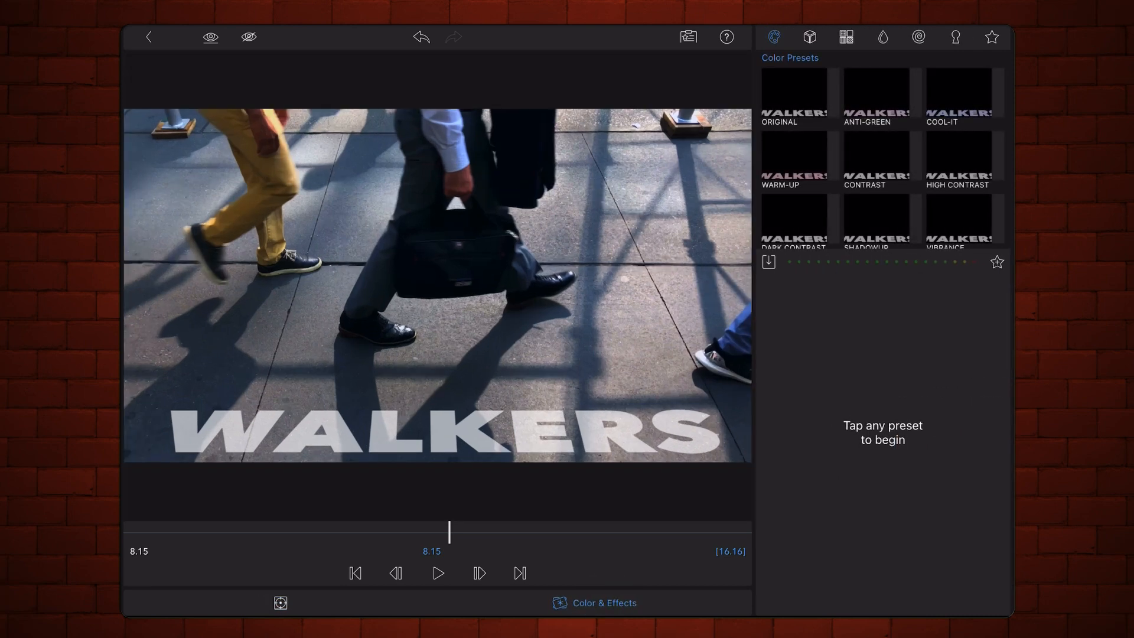
Step: Apply the Gaussian 5 blur preset to soften the WALKERS lettering
{"action": "left_click", "coordinate": [882, 36]}
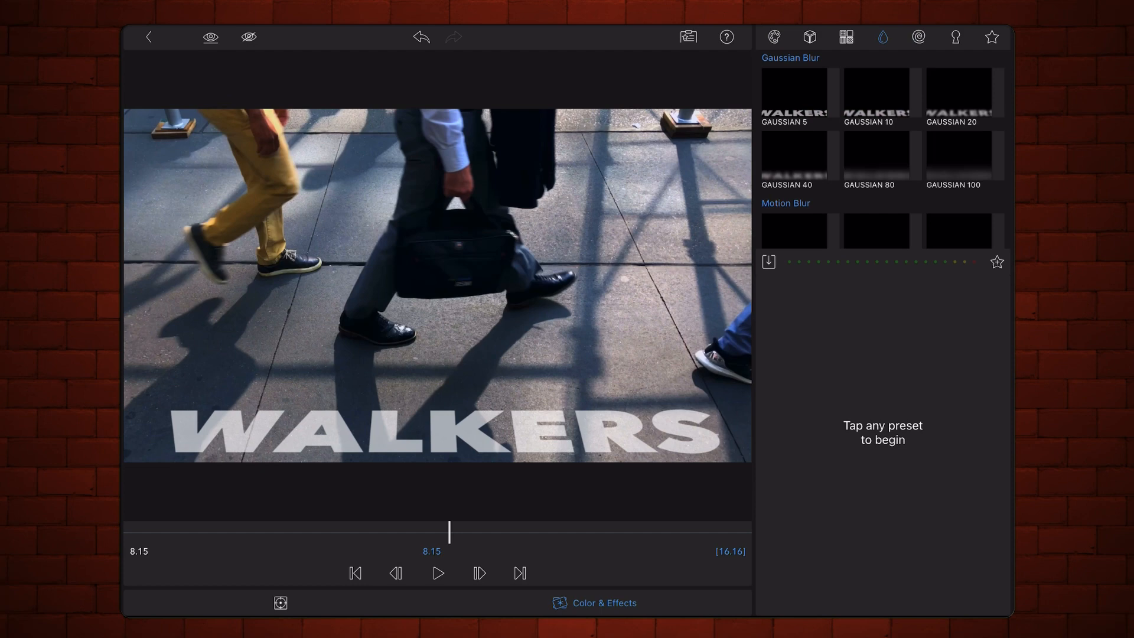
{"action": "left_click", "coordinate": [793, 90]}
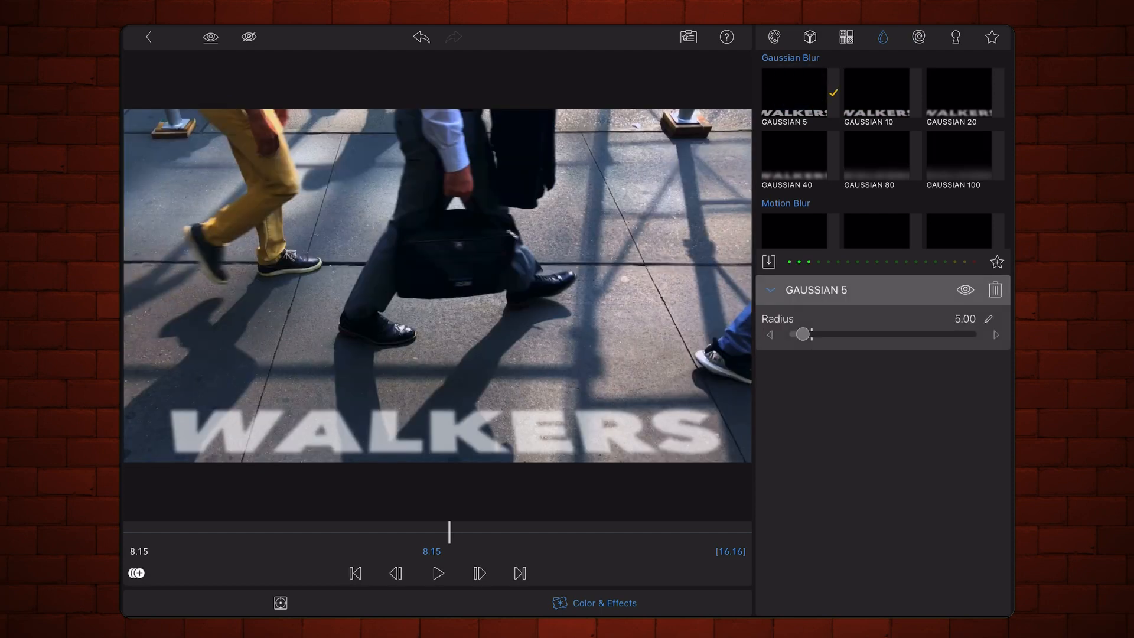
{"action": "left_click", "coordinate": [965, 318]}
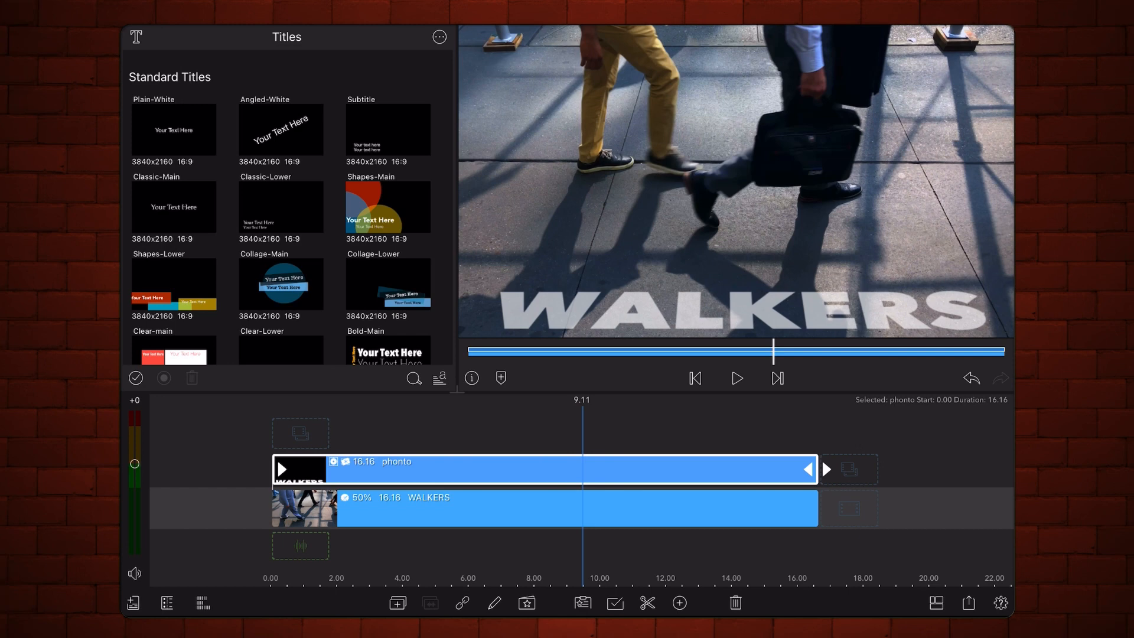
Step: Select the phonto clip on the timeline and enter its Frame & Fit editor
{"action": "left_click", "coordinate": [572, 508]}
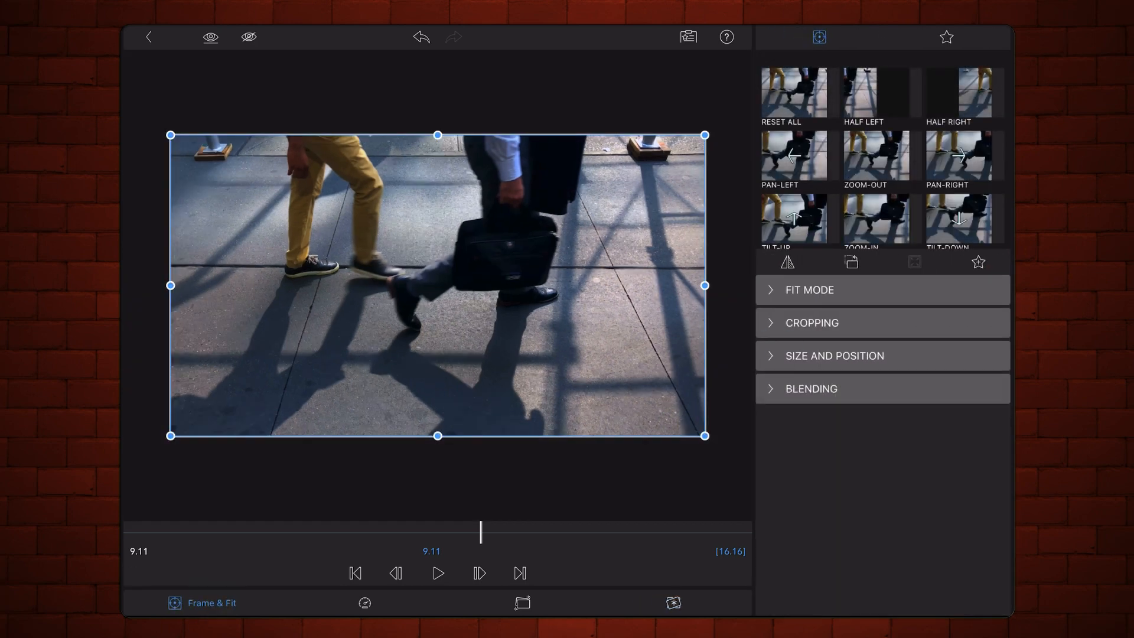
Step: Set the text clip's opacity to 70% under Blending, then go to Keyers
{"action": "left_click", "coordinate": [810, 389]}
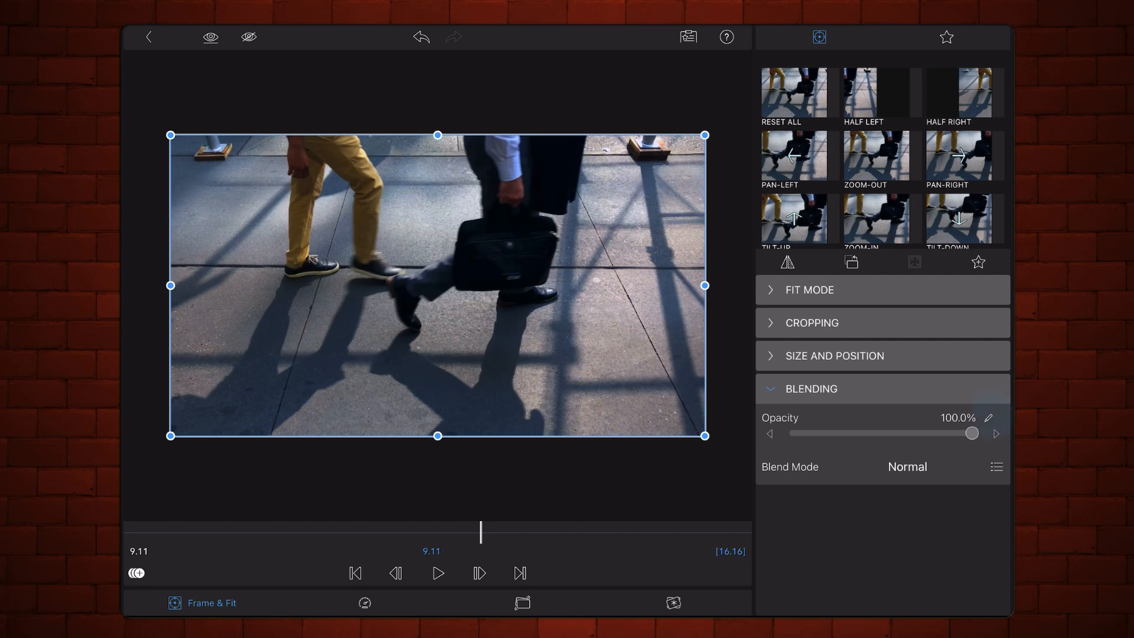
{"action": "left_click", "coordinate": [989, 417]}
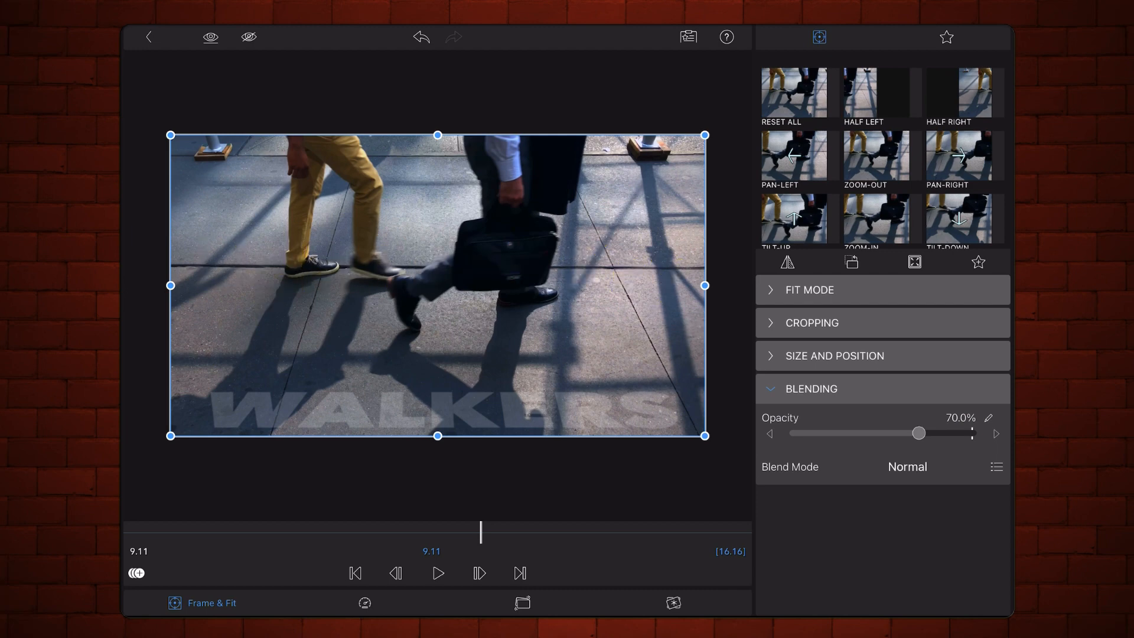
{"action": "left_click", "coordinate": [958, 36]}
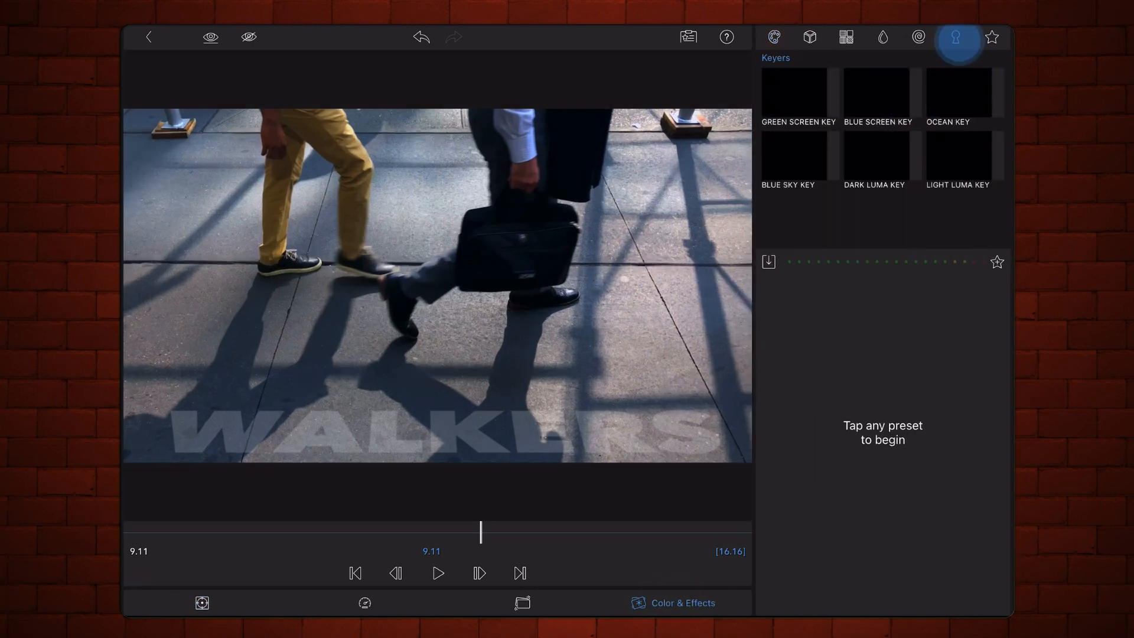
Step: Apply a reversed Light Luma Key with rolloff, erosion and edge blur at 0 and a wider luma range
{"action": "left_click", "coordinate": [957, 154]}
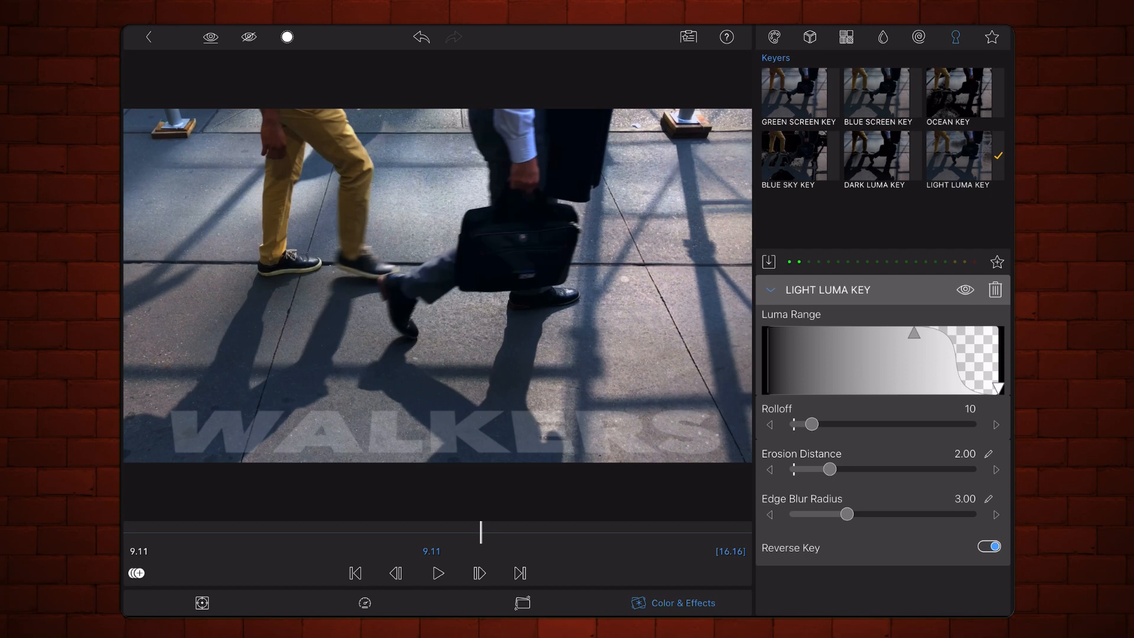
{"action": "left_click", "coordinate": [933, 575]}
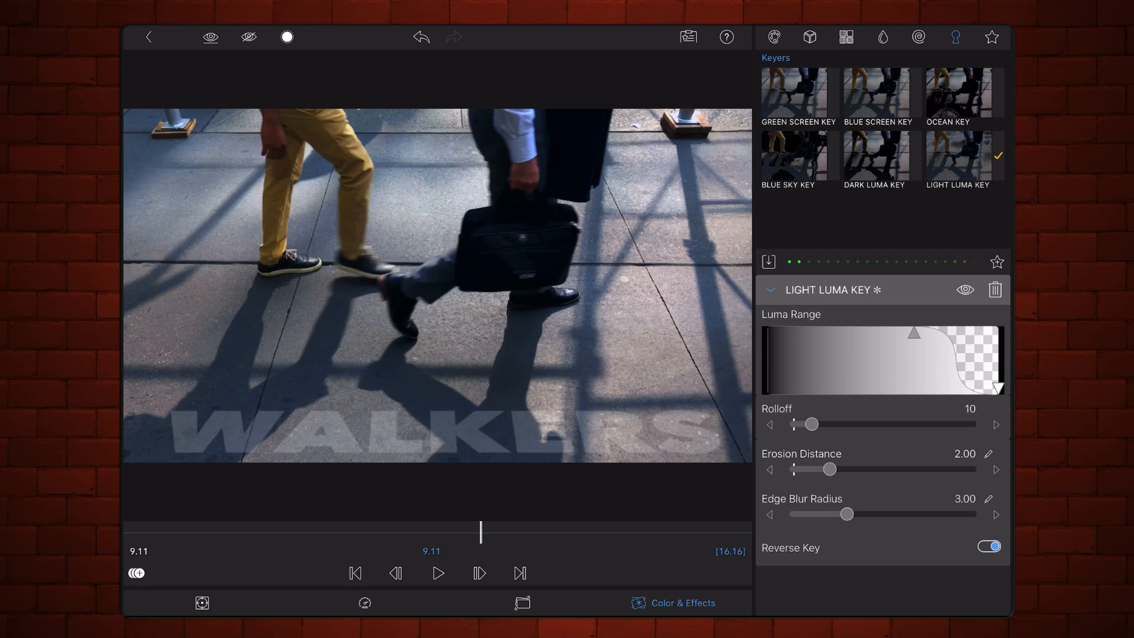
{"action": "left_click_drag", "start_coordinate": [814, 424], "coordinate": [809, 425]}
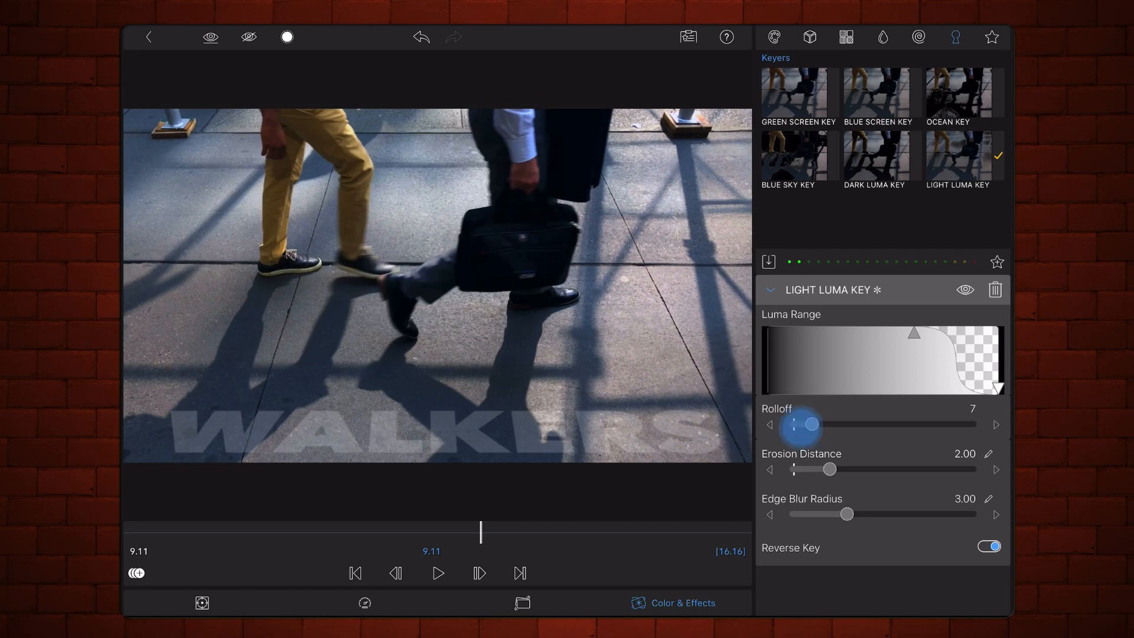
{"action": "left_click_drag", "start_coordinate": [810, 425], "coordinate": [794, 424]}
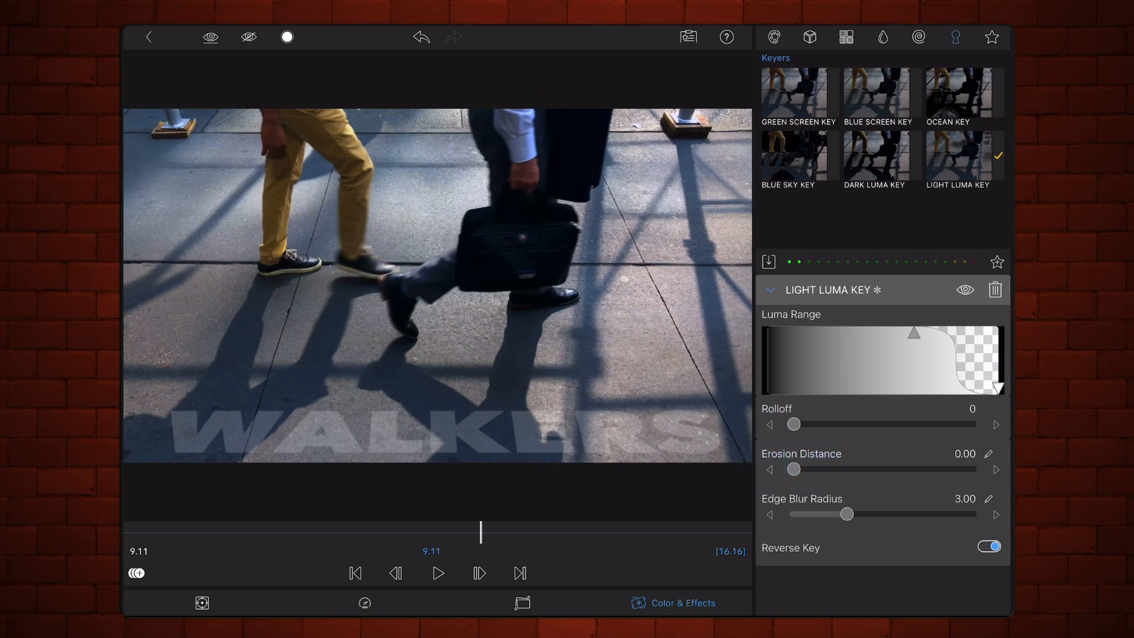
{"action": "left_click_drag", "start_coordinate": [848, 514], "coordinate": [794, 514]}
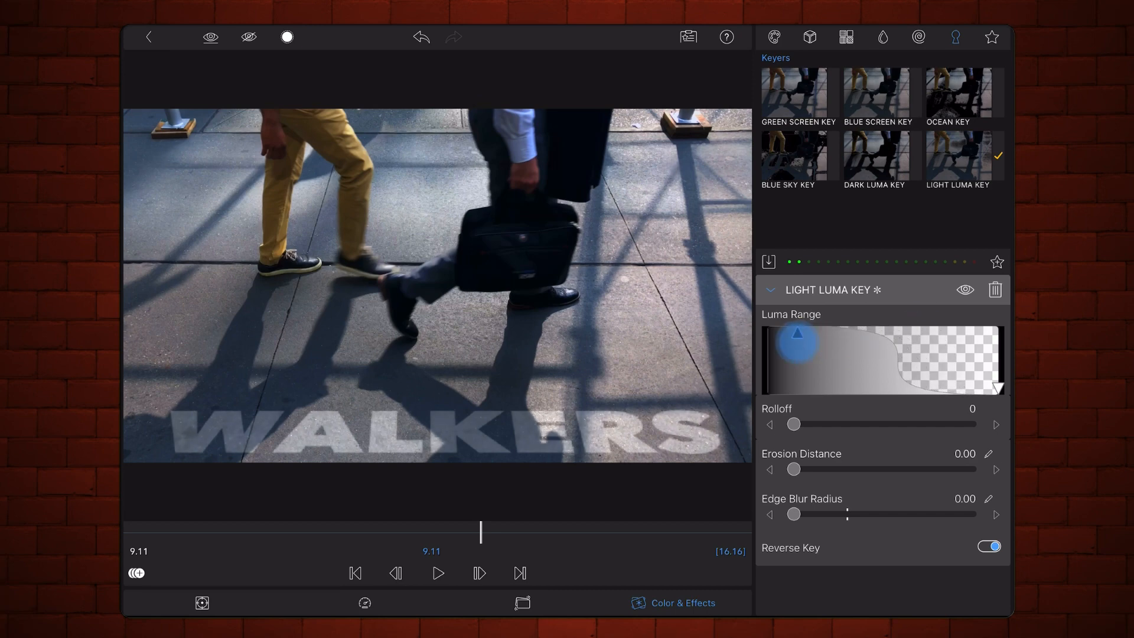
{"action": "left_click_drag", "start_coordinate": [795, 340], "coordinate": [770, 331]}
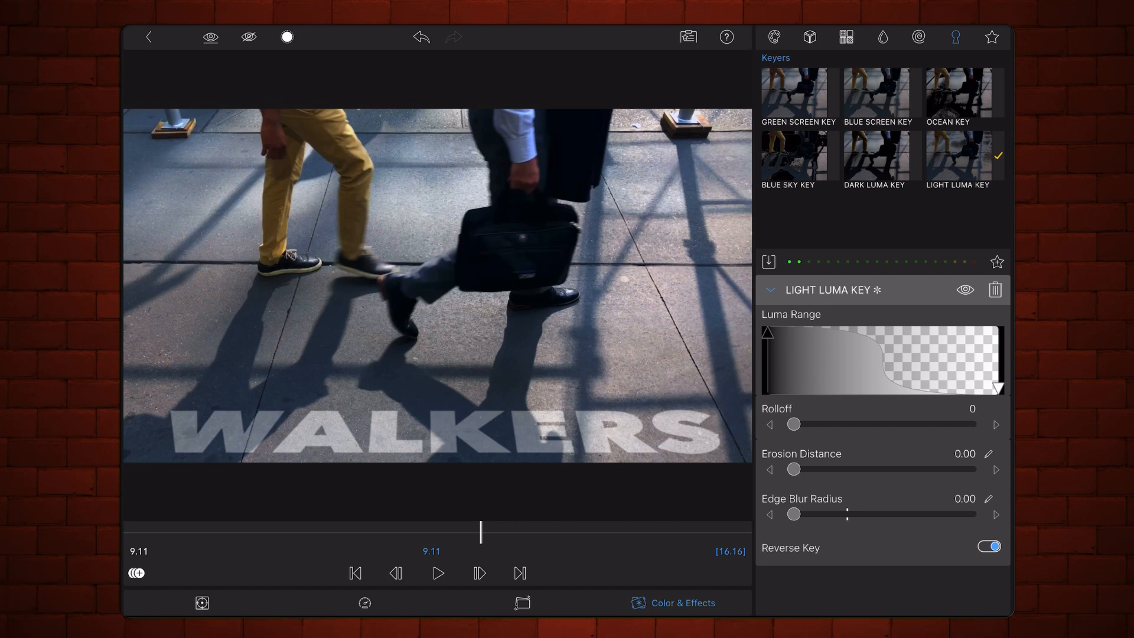
{"action": "left_click_drag", "start_coordinate": [482, 533], "coordinate": [497, 533]}
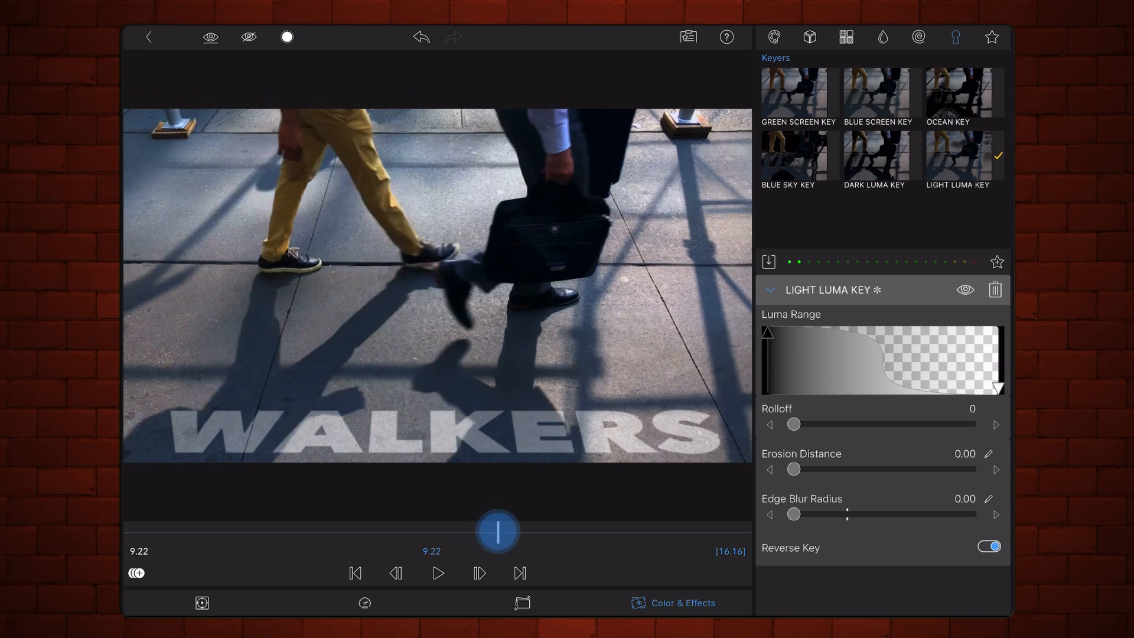
{"action": "left_click_drag", "start_coordinate": [497, 530], "coordinate": [592, 552]}
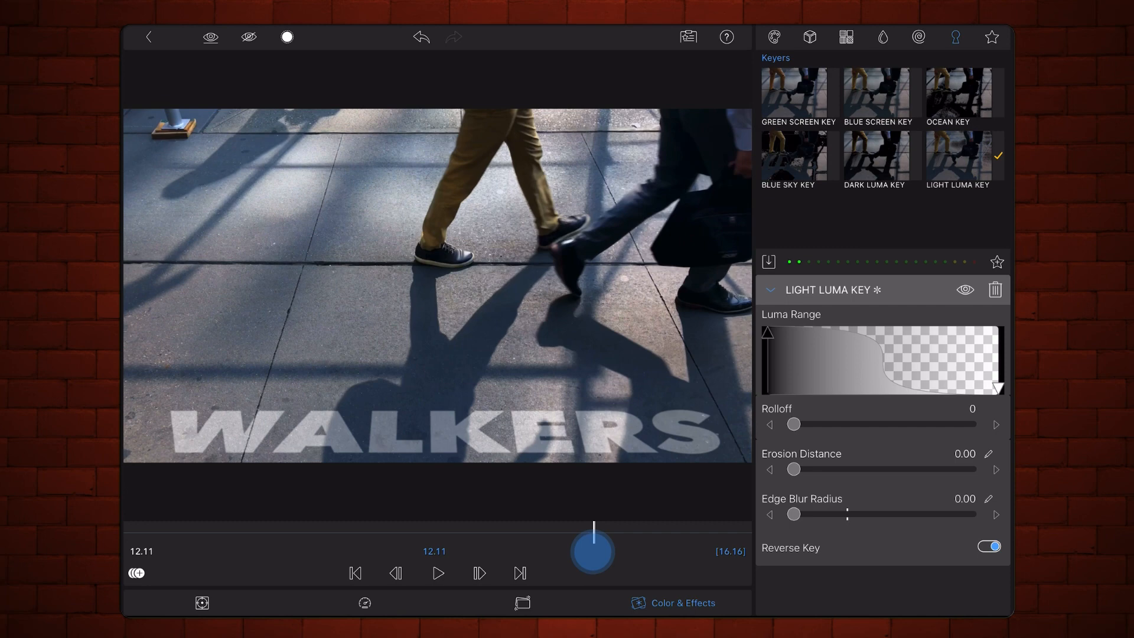
{"action": "left_click_drag", "start_coordinate": [592, 552], "coordinate": [658, 552]}
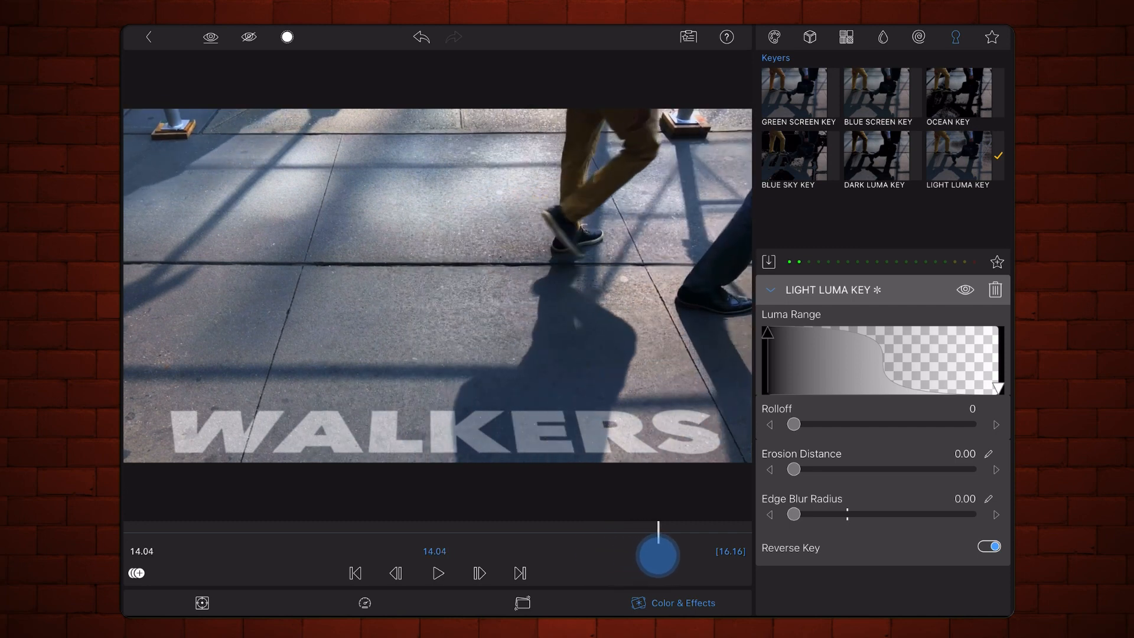
{"action": "left_click", "coordinate": [437, 573]}
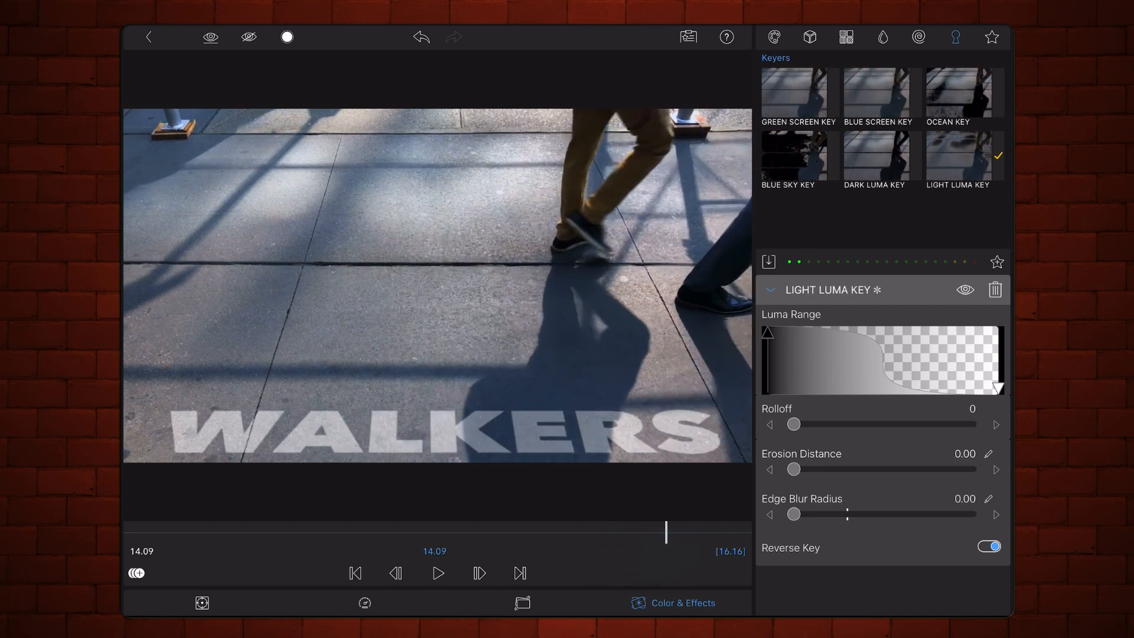